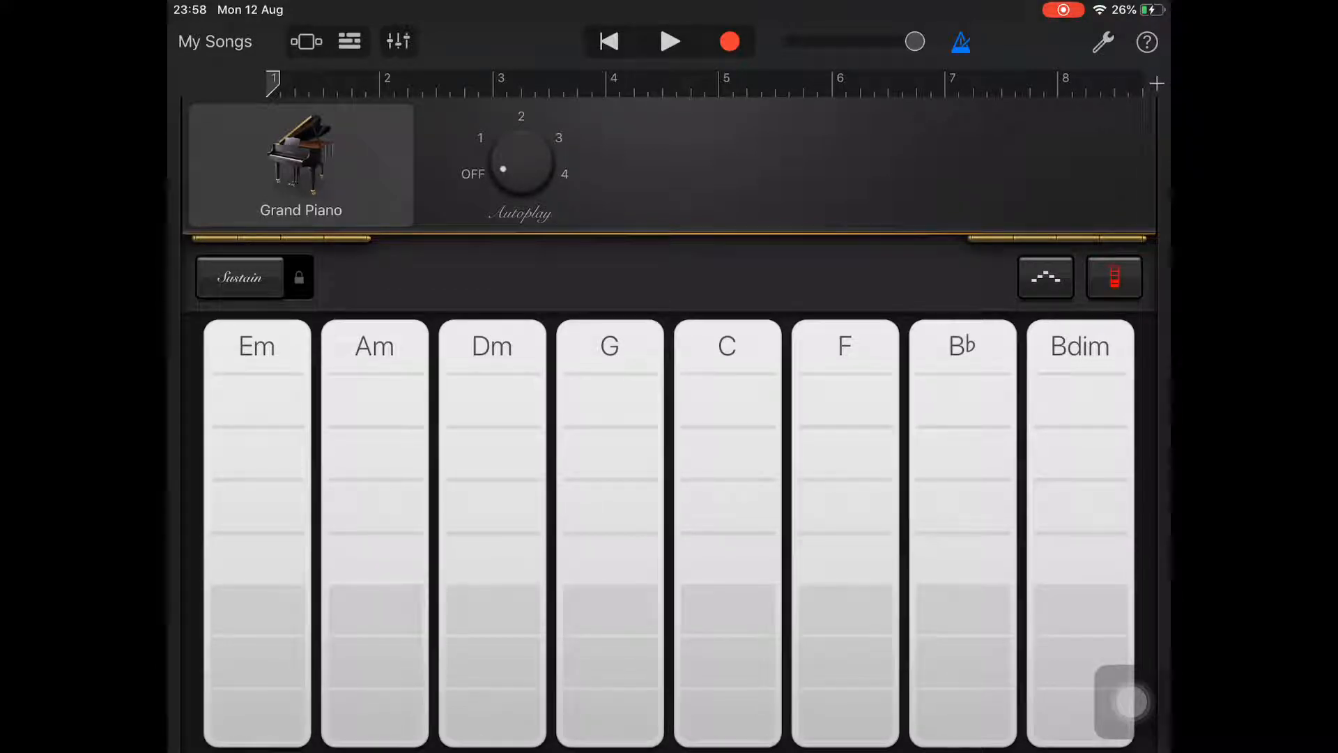
# Step: Show the song settings (tempo 110, 4/4, C major) over the Grand Piano strips
pyautogui.click(1104, 41)
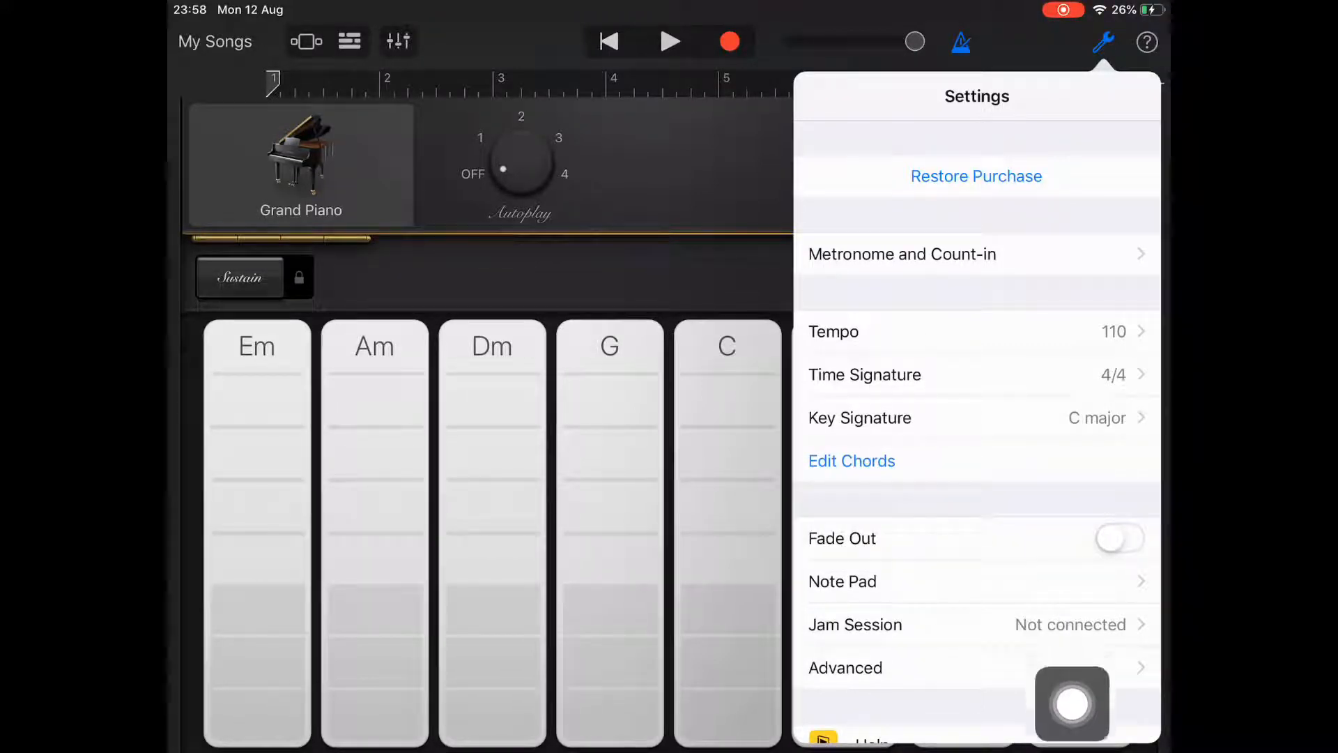
# Step: In the custom chord editor, rework the strips to C, G, Am, F and clear the rest to None
pyautogui.click(852, 460)
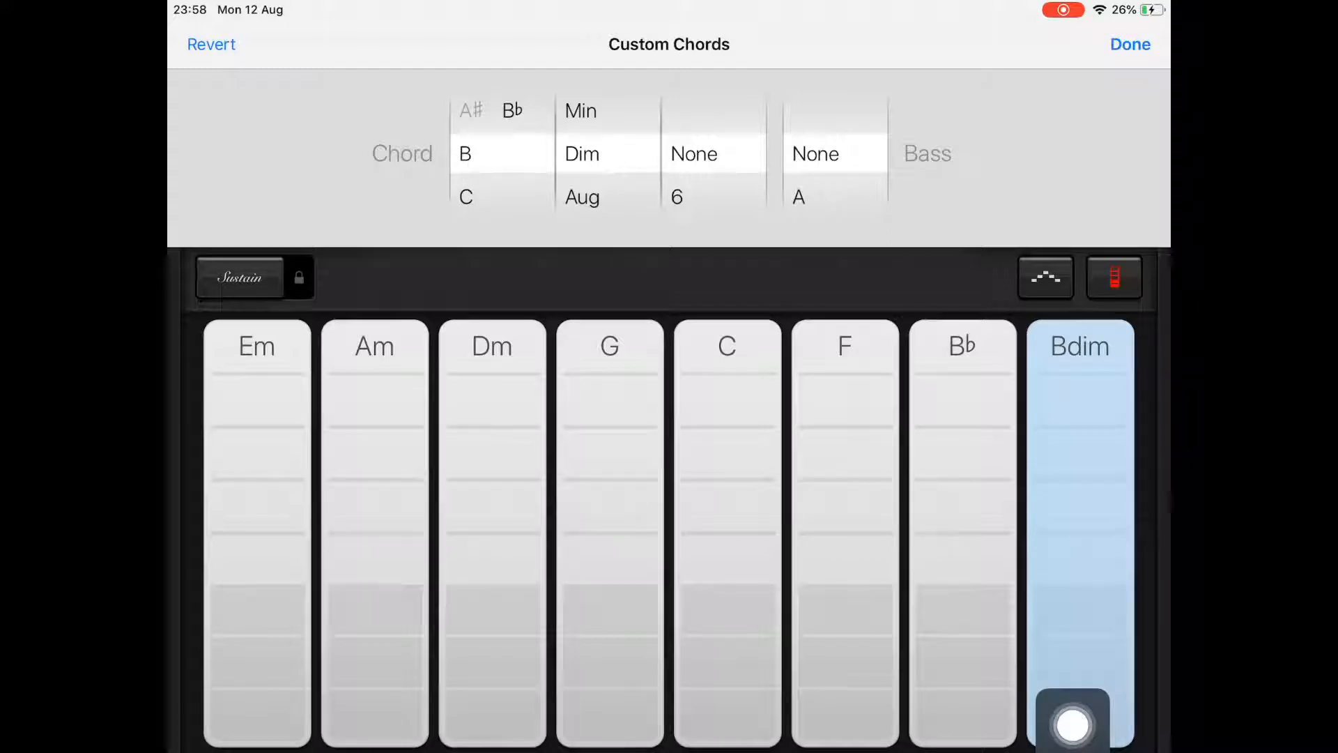
pyautogui.moveTo(1071, 723); pyautogui.dragTo(1001, 394)
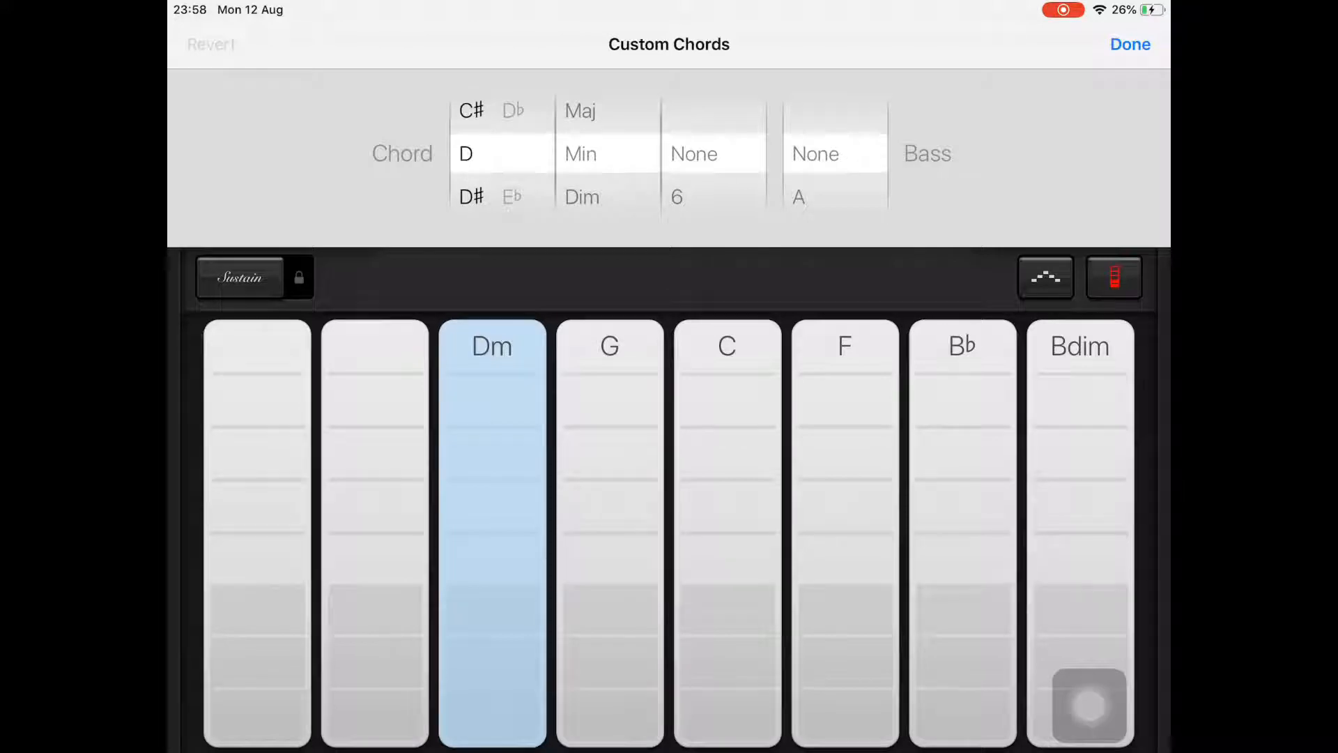
pyautogui.scroll(-3)
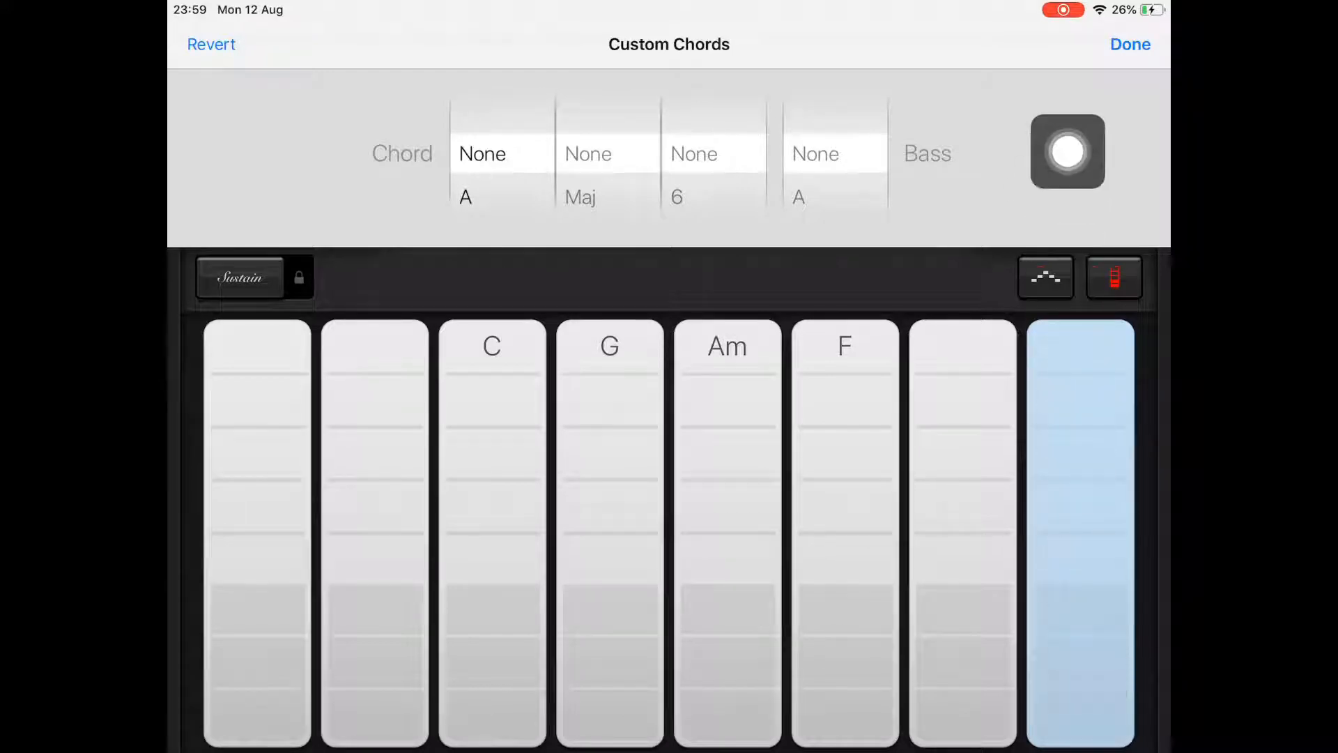
# Step: Confirm the chord edits and switch to the tracks view with three instruments
pyautogui.click(1130, 43)
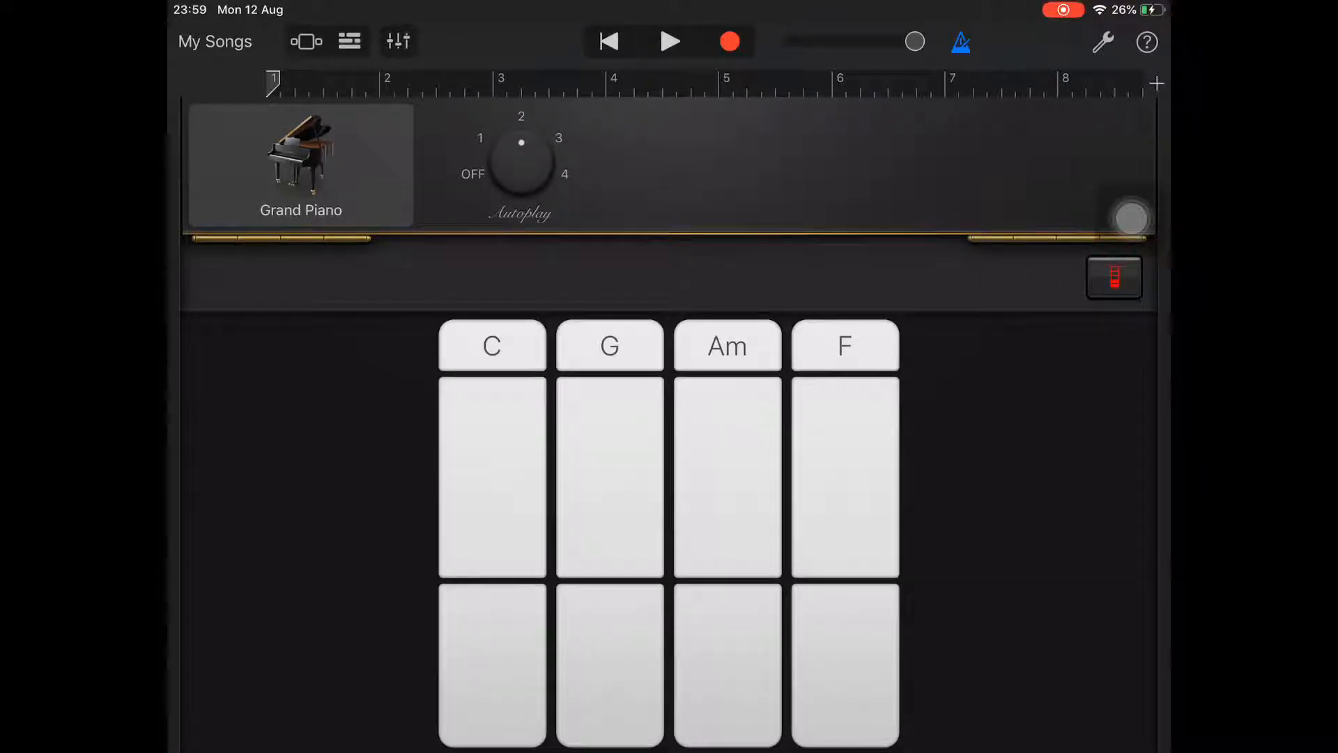
pyautogui.click(343, 41)
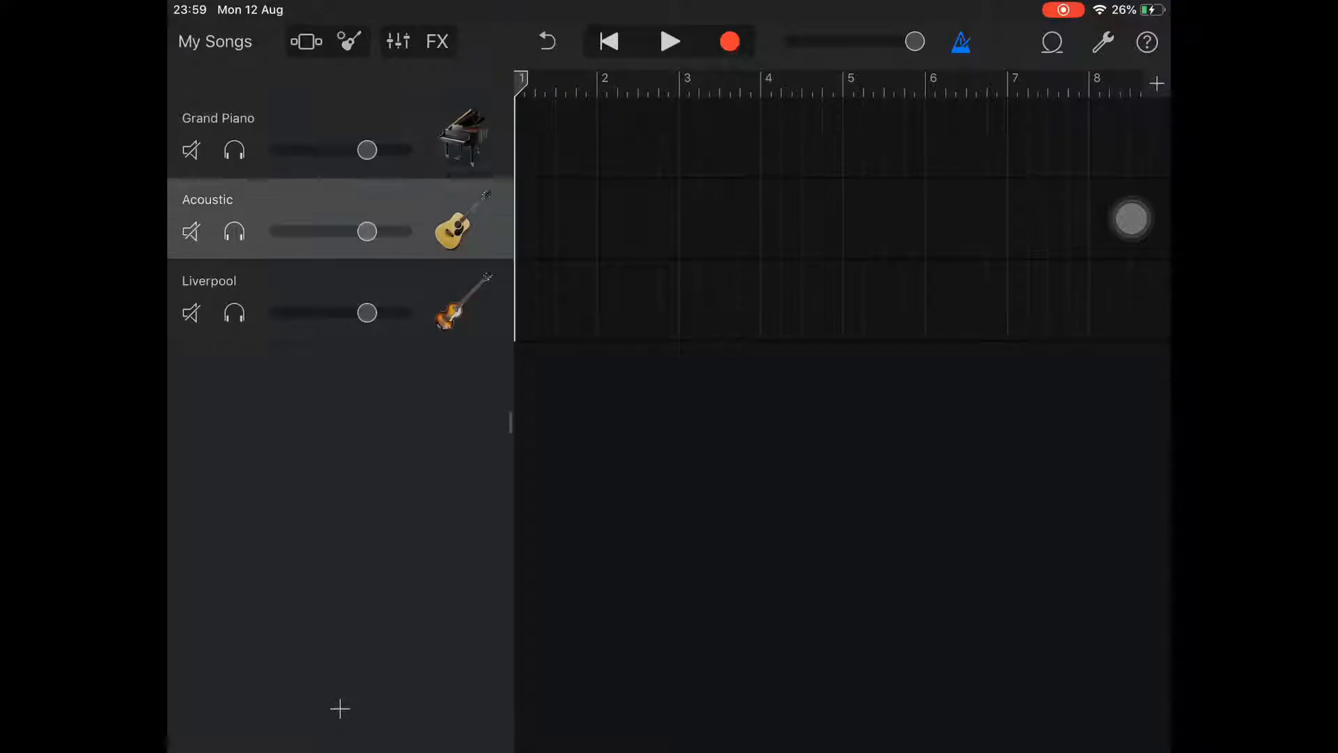